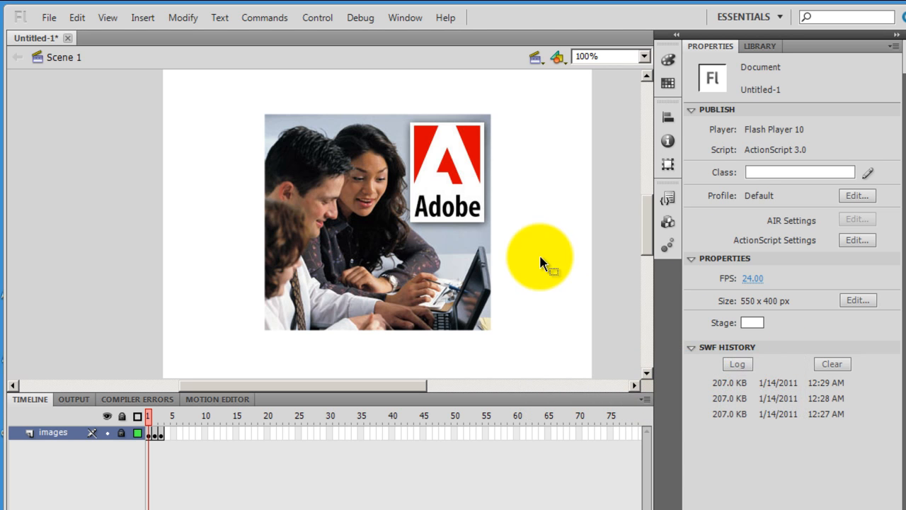
Run Publish Preview to view the current slideshow SWF before changing the frame rate
click(154, 434)
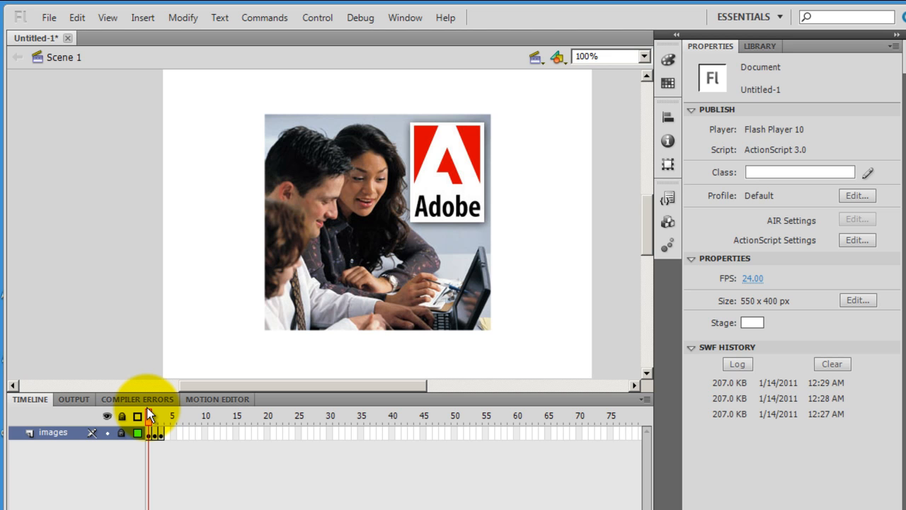
click(56, 17)
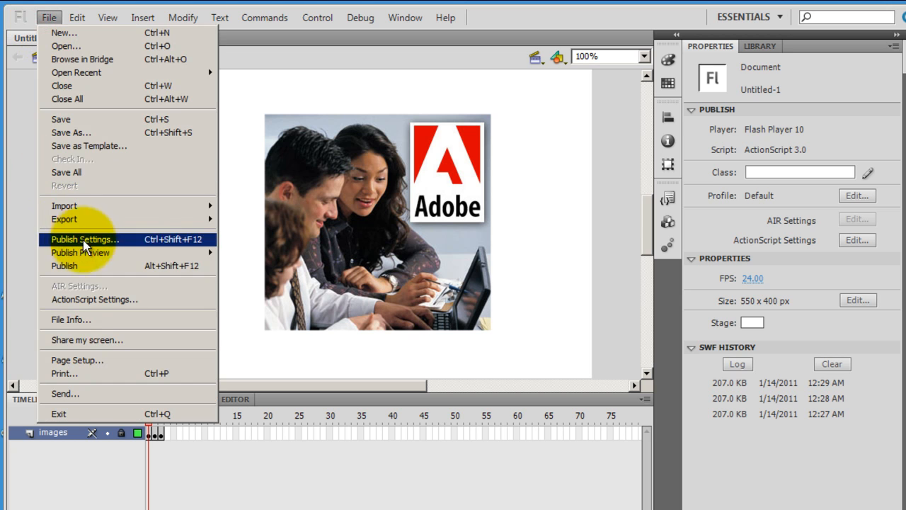
click(77, 252)
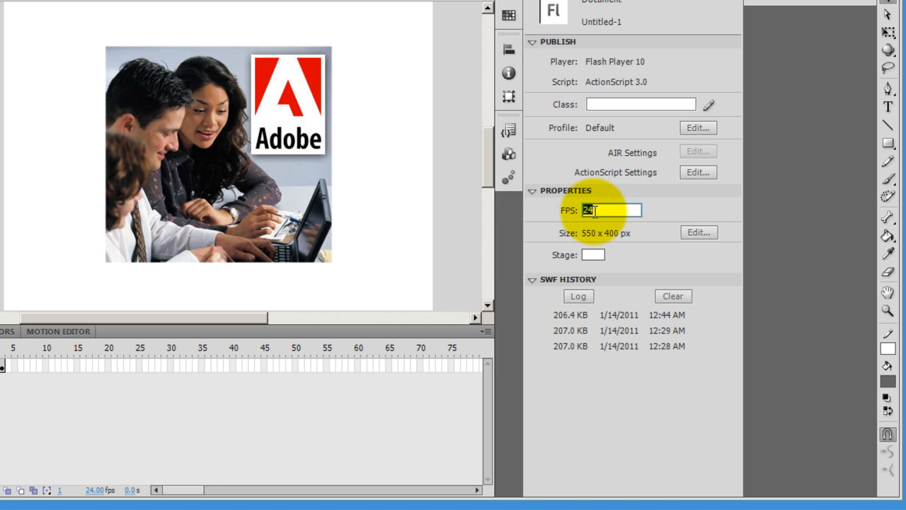
Set the document frame rate to 1 fps so each photo shows for one second
text(1.00)
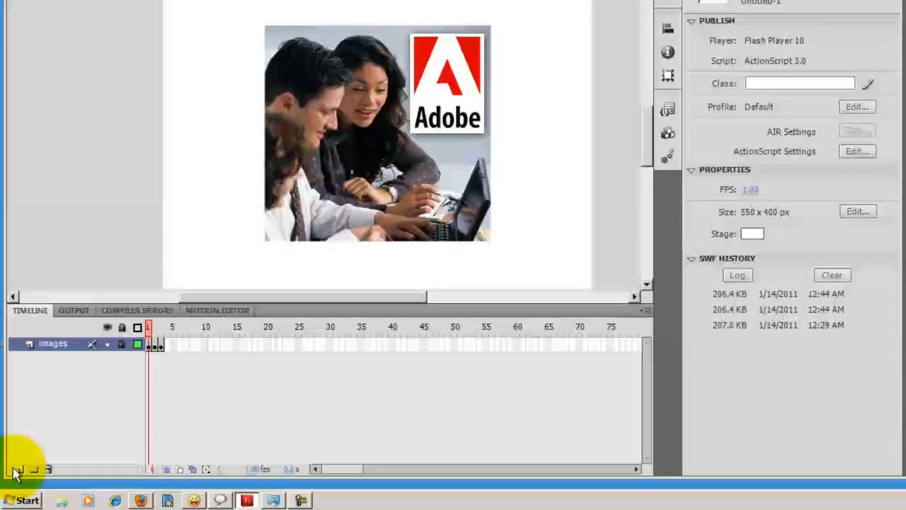
Add a layer named btn above images and draw a grey rectangle on the stage
click(17, 469)
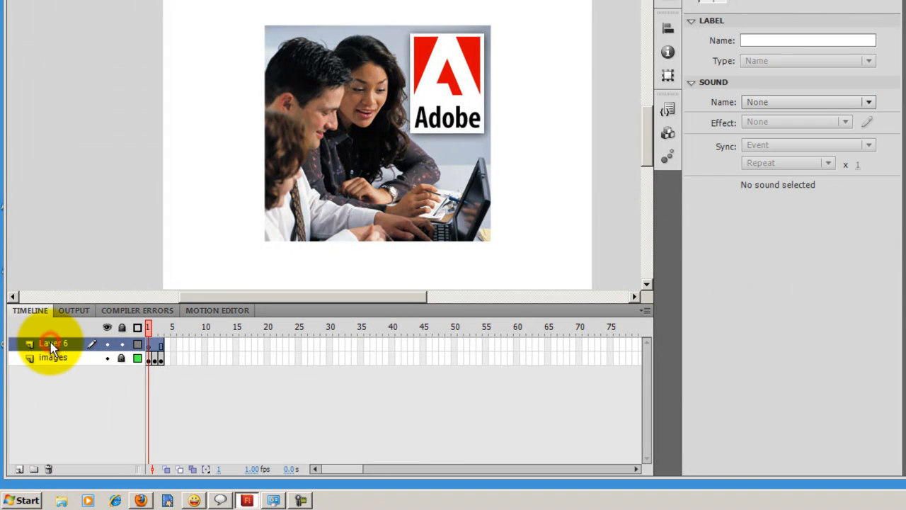
double_click(49, 344)
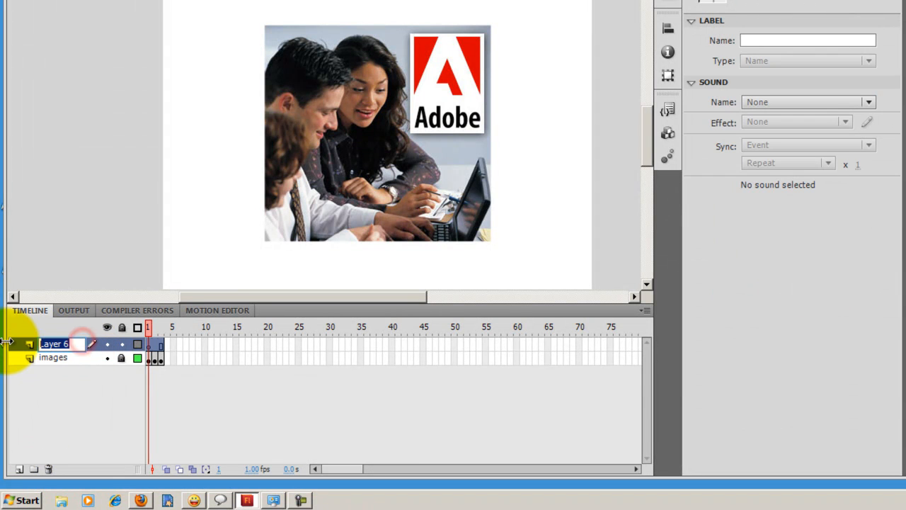
text(btn)
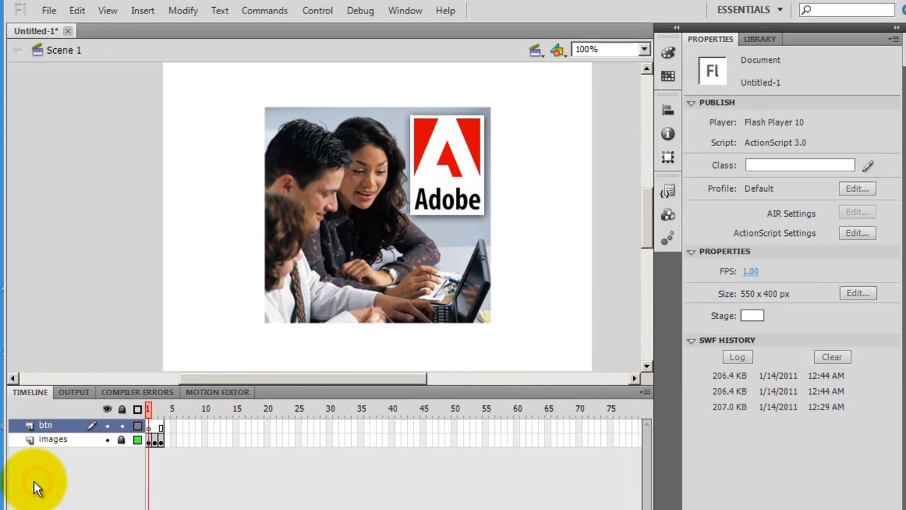
click(107, 447)
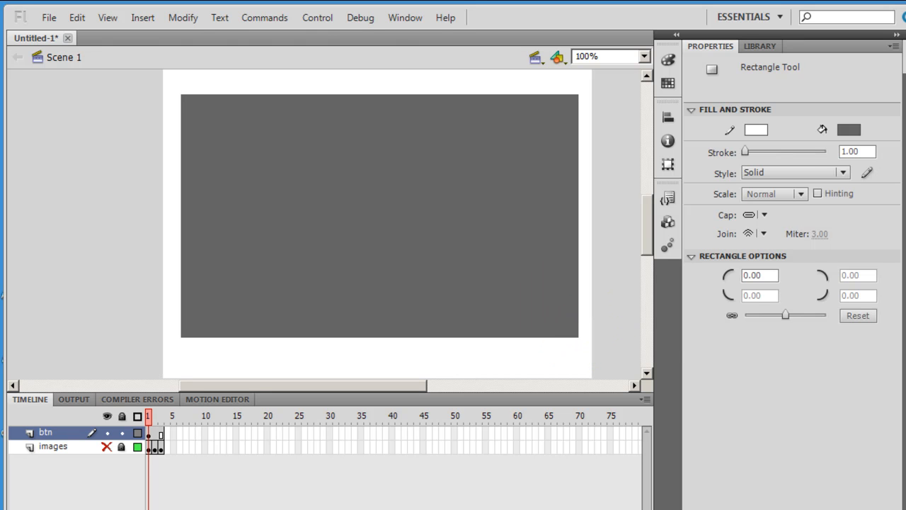
Select the grey rectangle and set its width to 550 to match the stage
click(343, 210)
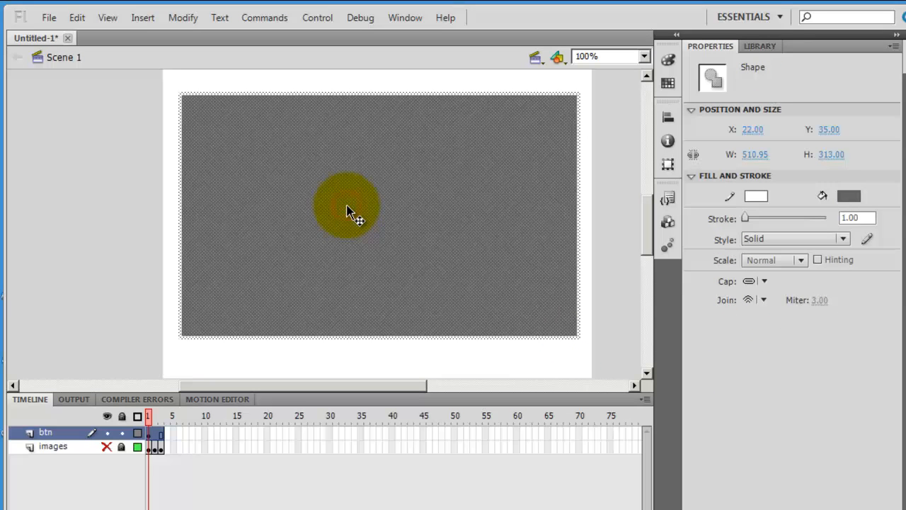
drag(347, 205, 368, 96)
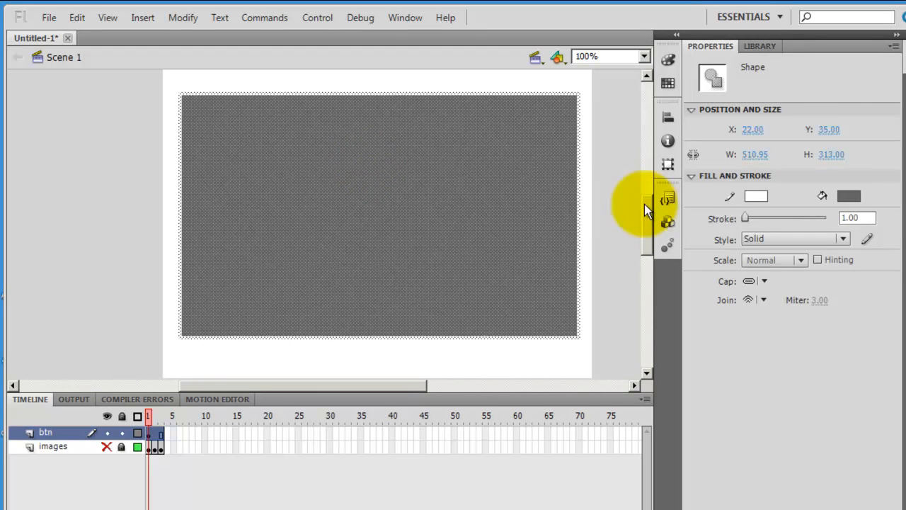
click(756, 155)
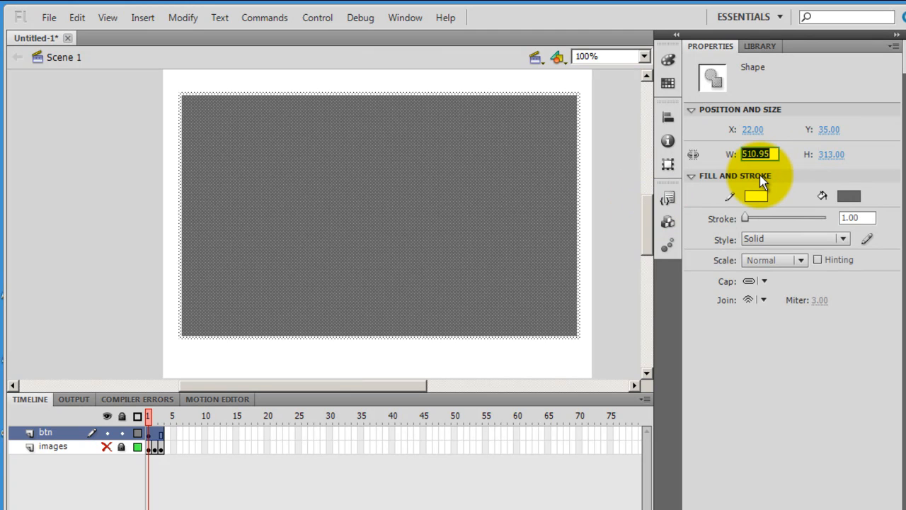
text(550)
click(834, 154)
text(400)
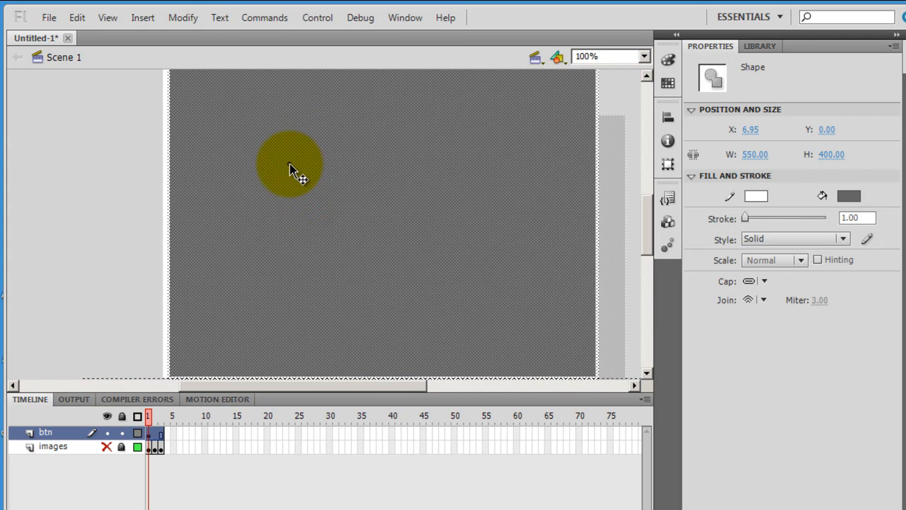
Move the rectangle to the stage origin so it sits at X 0, Y 0
drag(290, 163, 298, 175)
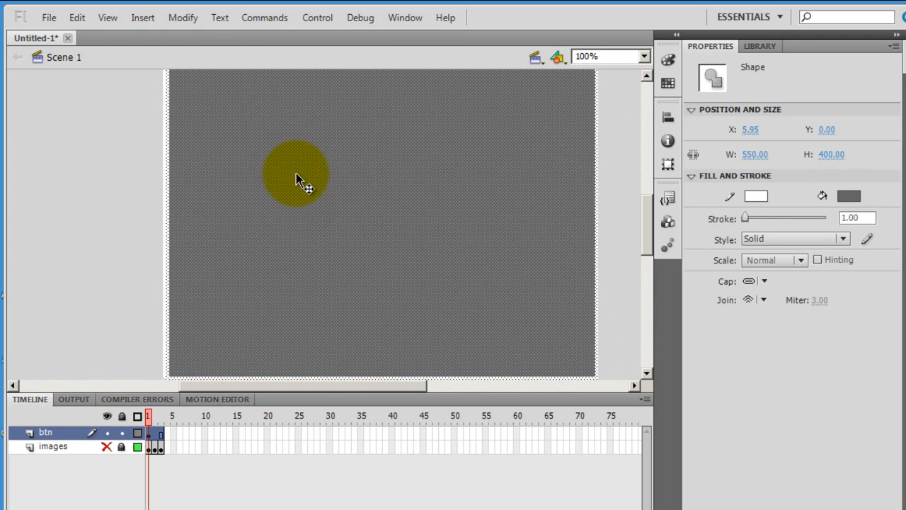
drag(297, 176, 325, 219)
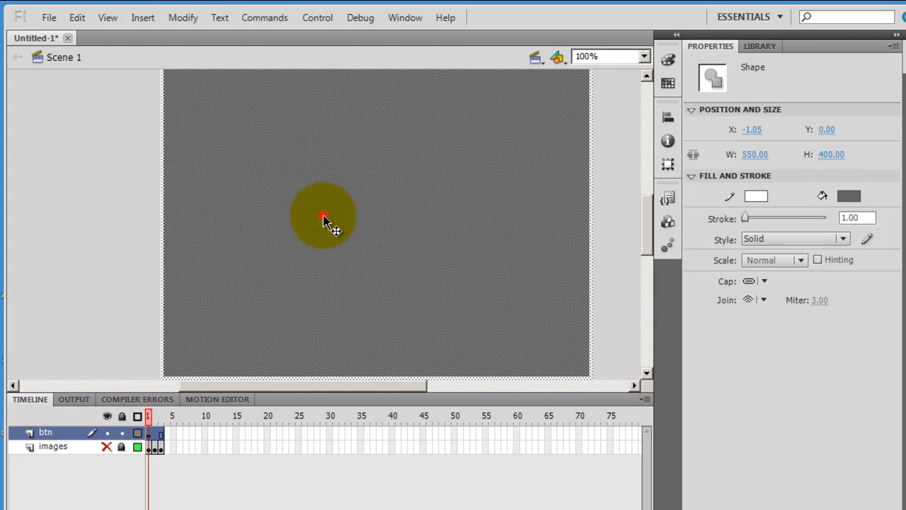
drag(323, 216, 327, 214)
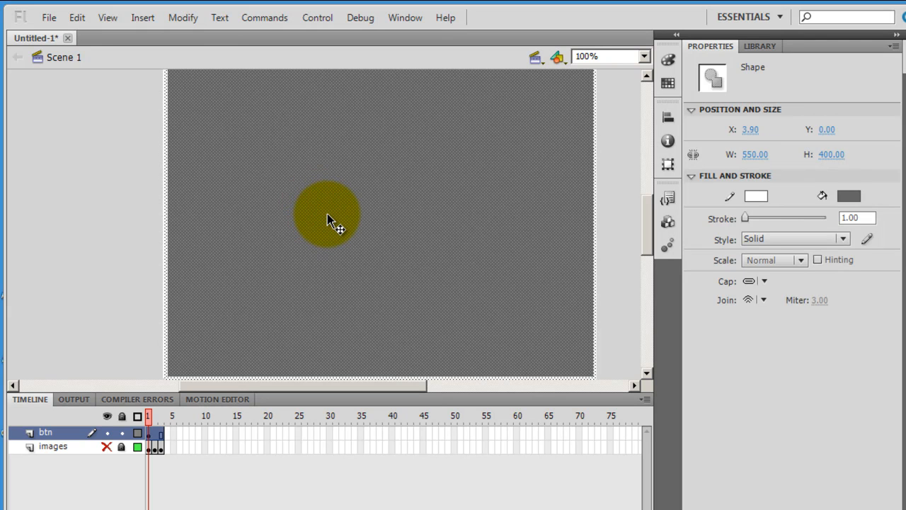
click(751, 131)
text(0)
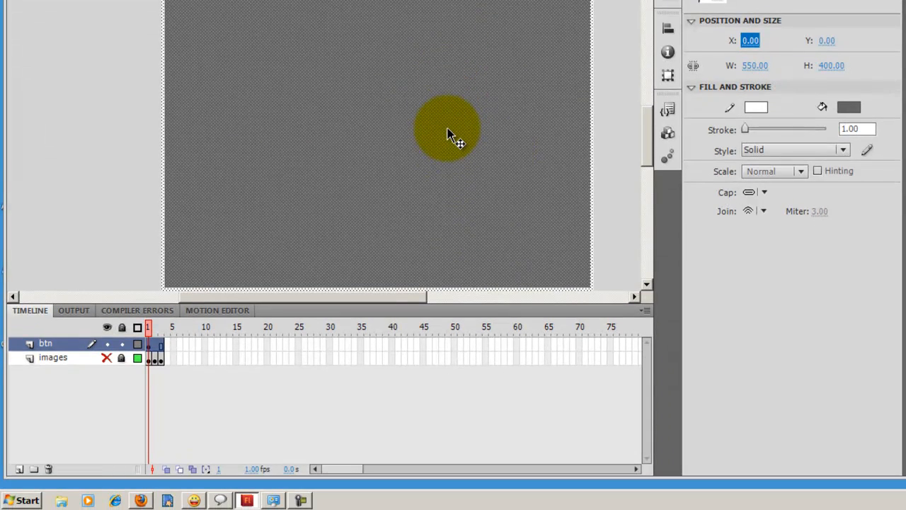
Convert the full-stage rectangle into a Button symbol named Symbol 3
right_click(446, 130)
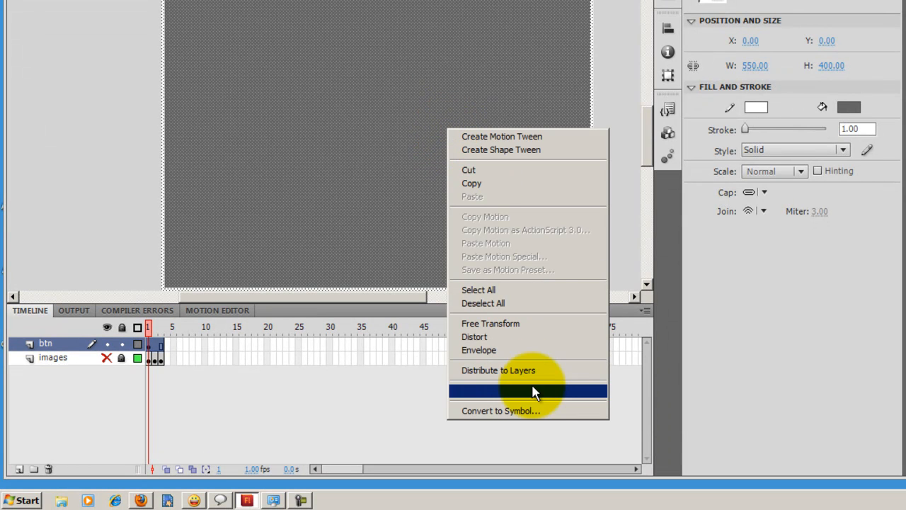
click(509, 411)
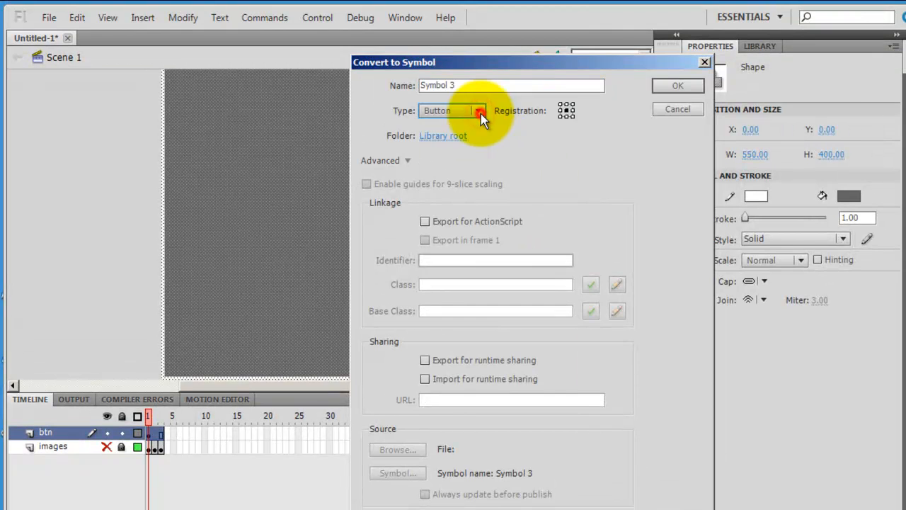
click(677, 85)
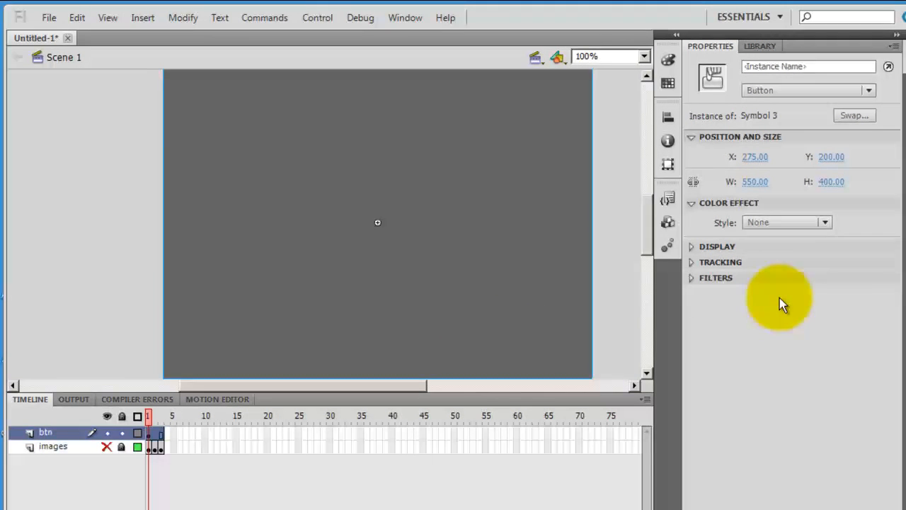
Set the button's Color Effect to Alpha 0% and name the instance btn1
click(824, 222)
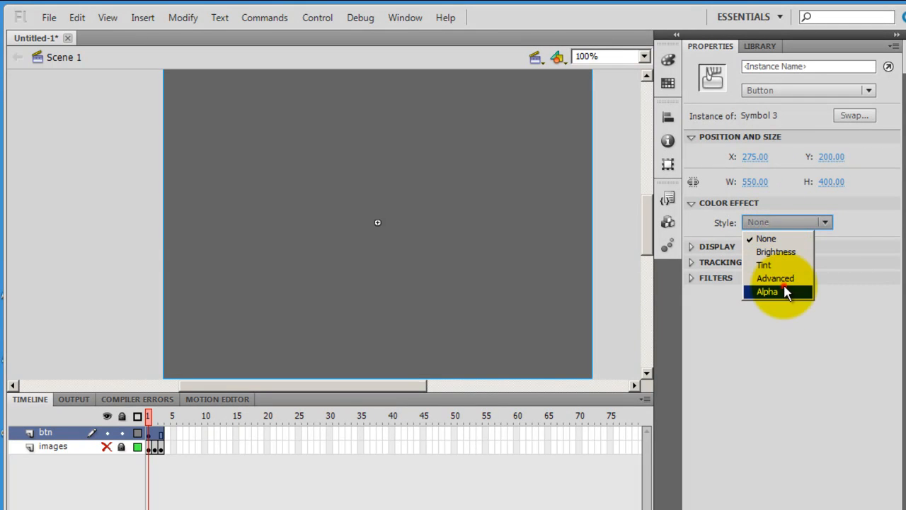
click(765, 291)
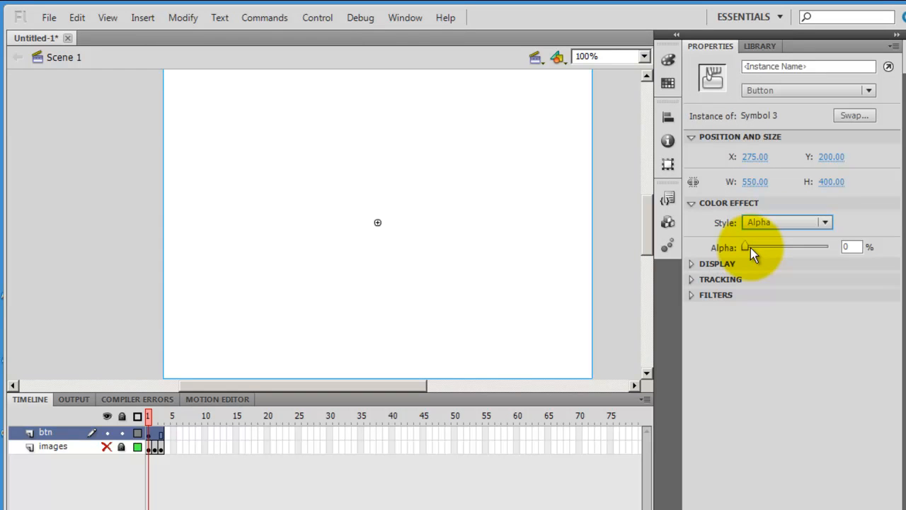
click(800, 68)
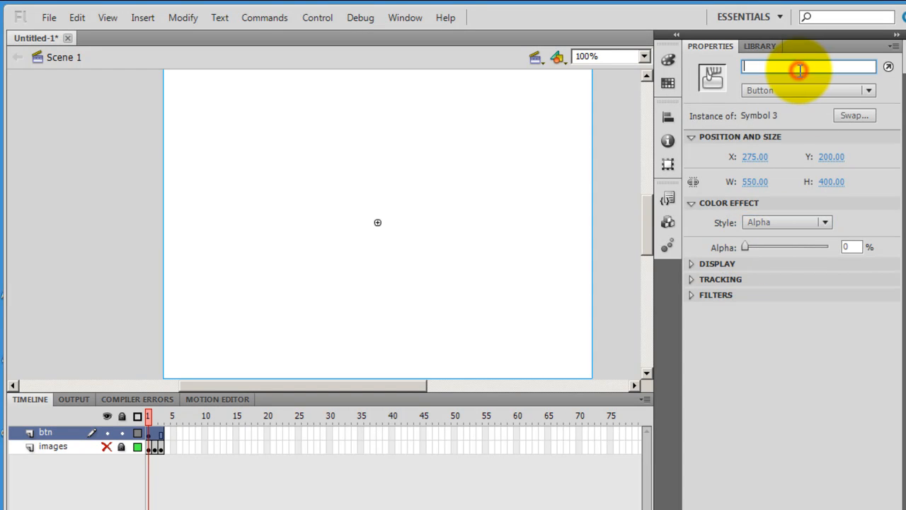
text(btn1)
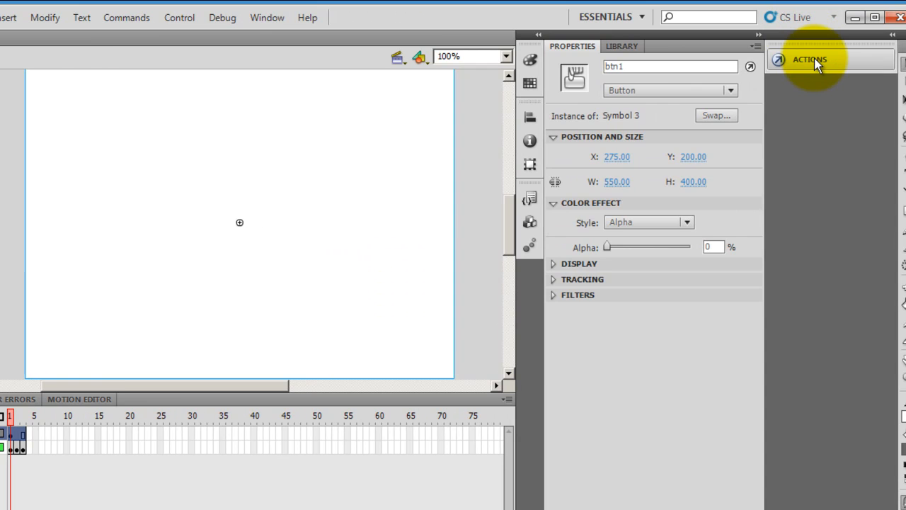
Add the Mouse Over Event snippet for btn1 from Code Snippets > Event Handlers
click(814, 58)
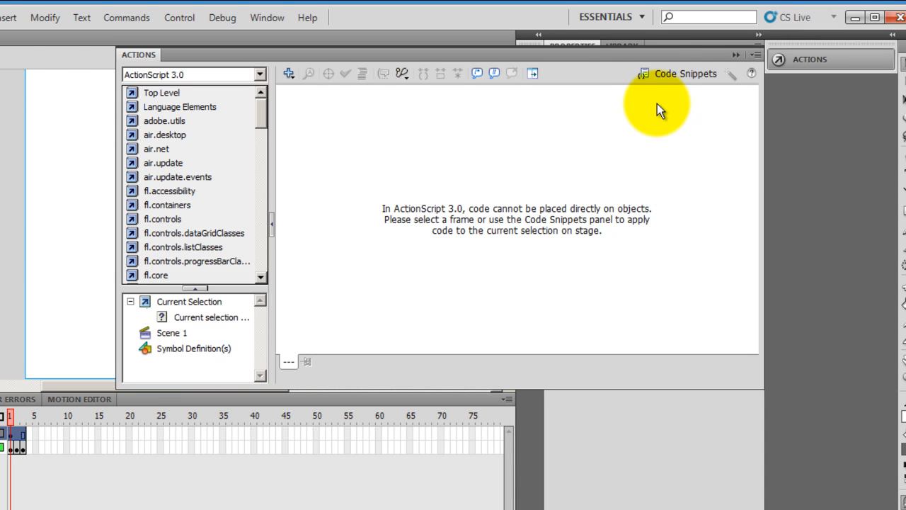
click(682, 74)
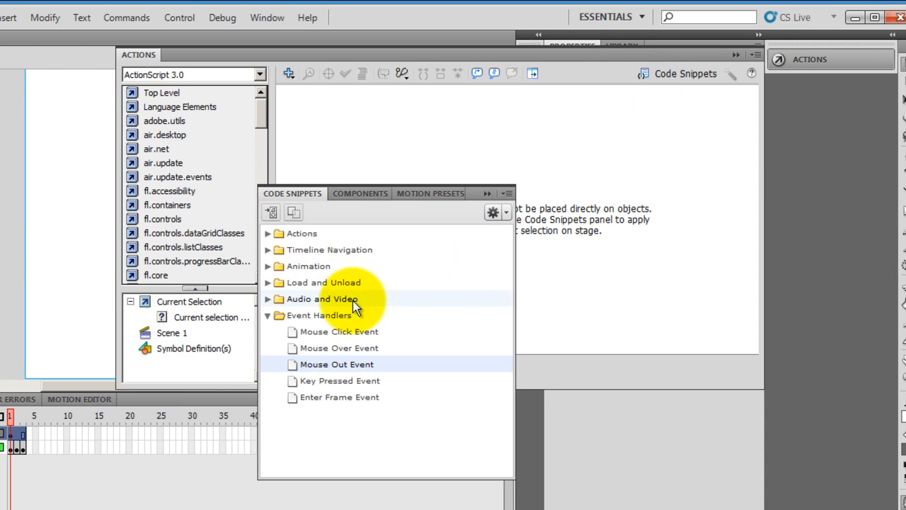
click(266, 316)
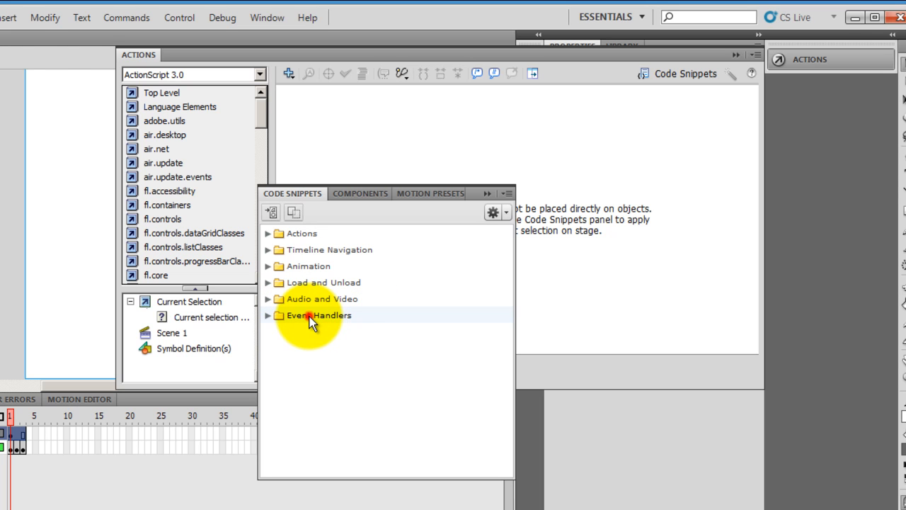
click(314, 315)
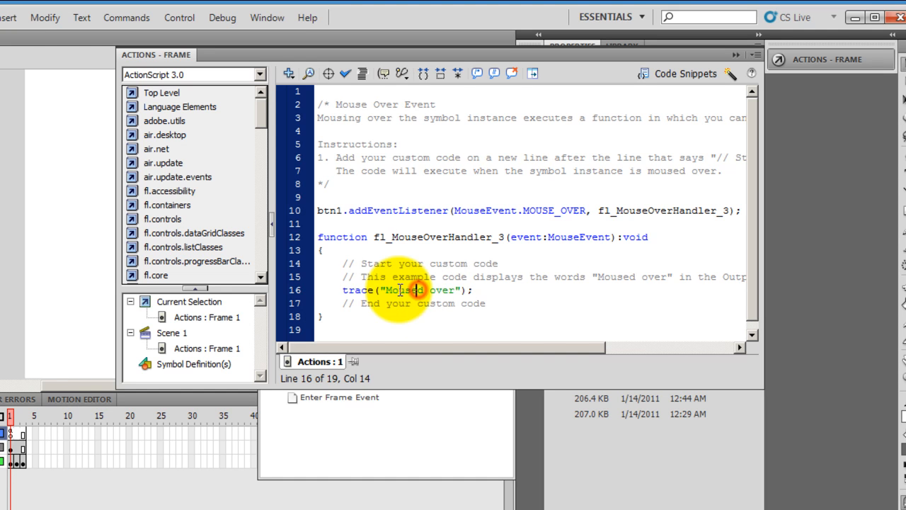
Replace the trace("Moused over") line with stop(); in the mouse-over handler
double_click(416, 289)
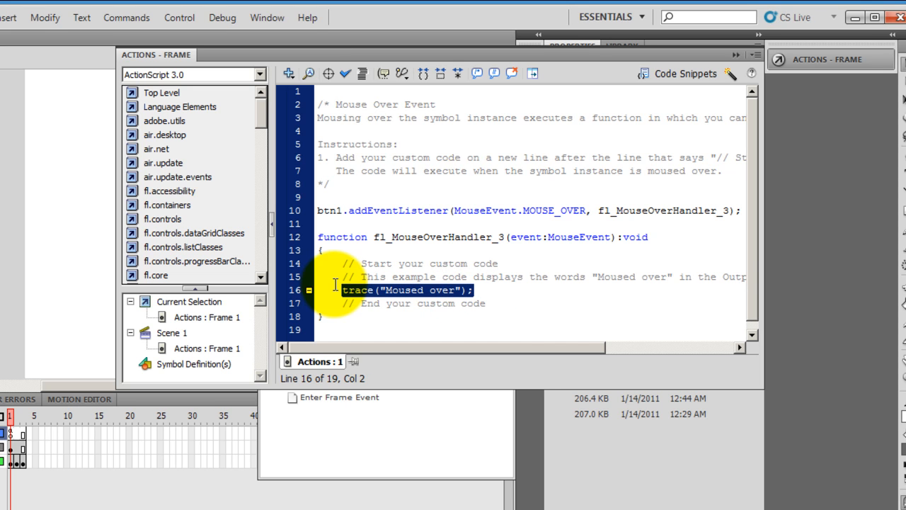
text(stop)
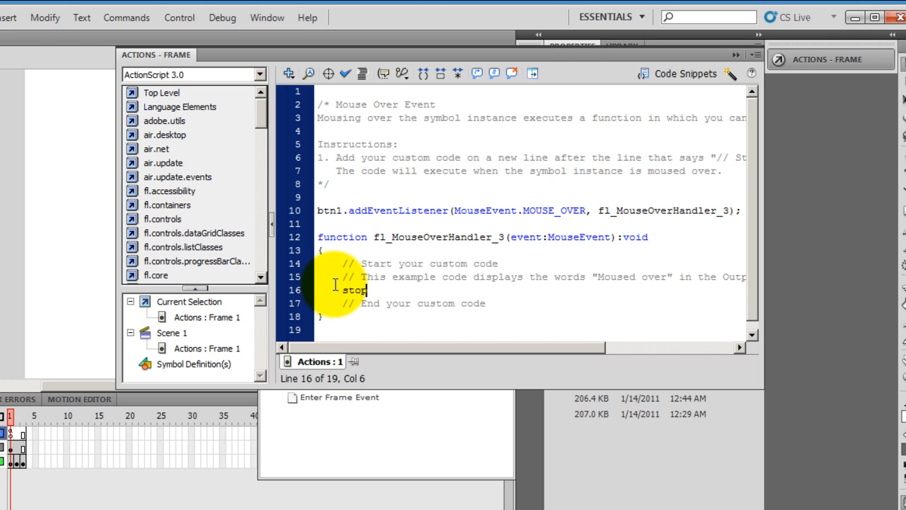
text(())
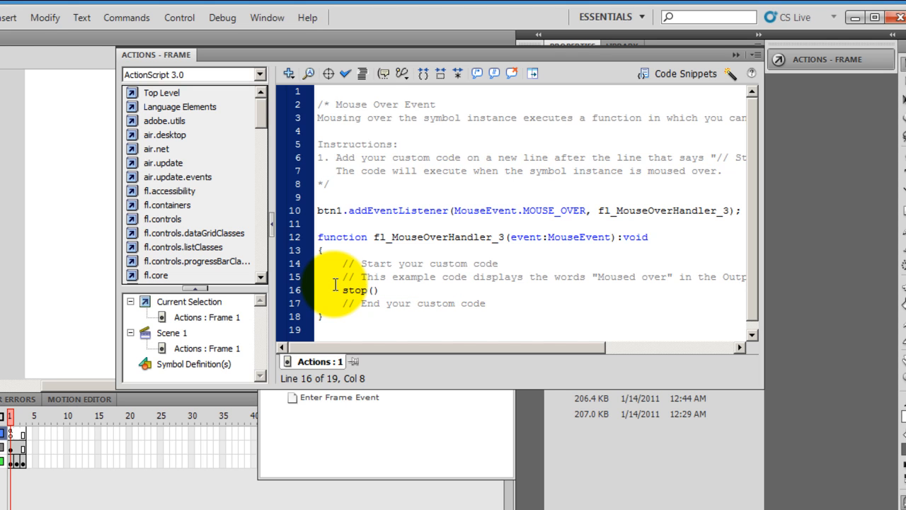
text(;)
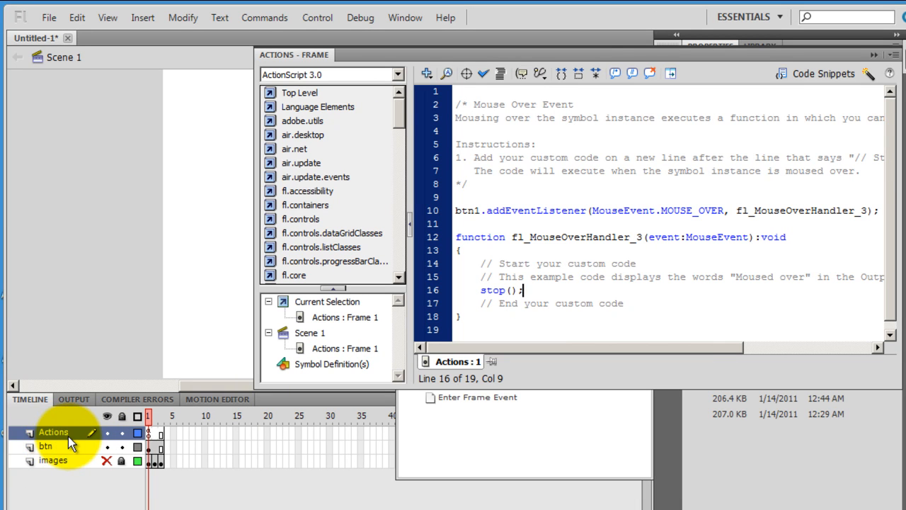
mouse_move(790, 88)
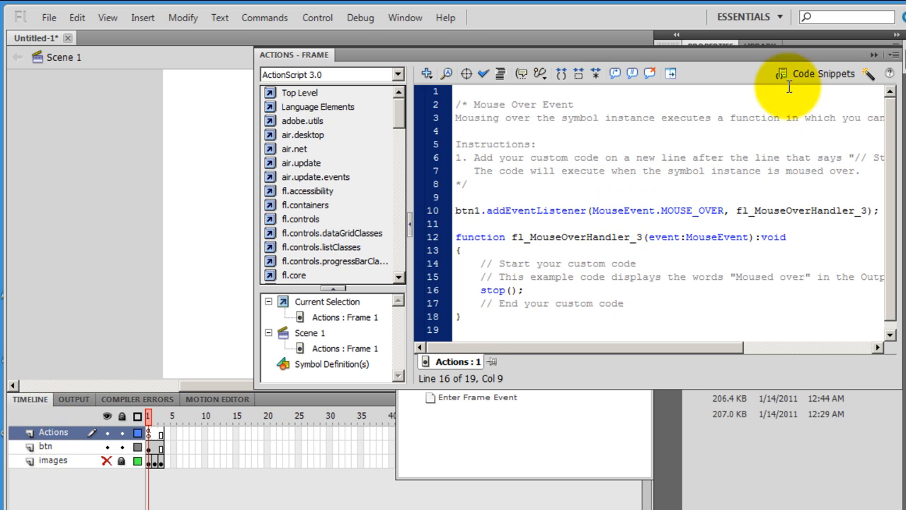
Select btn1 and reopen Code Snippets to add the Mouse Out Event handler
click(458, 329)
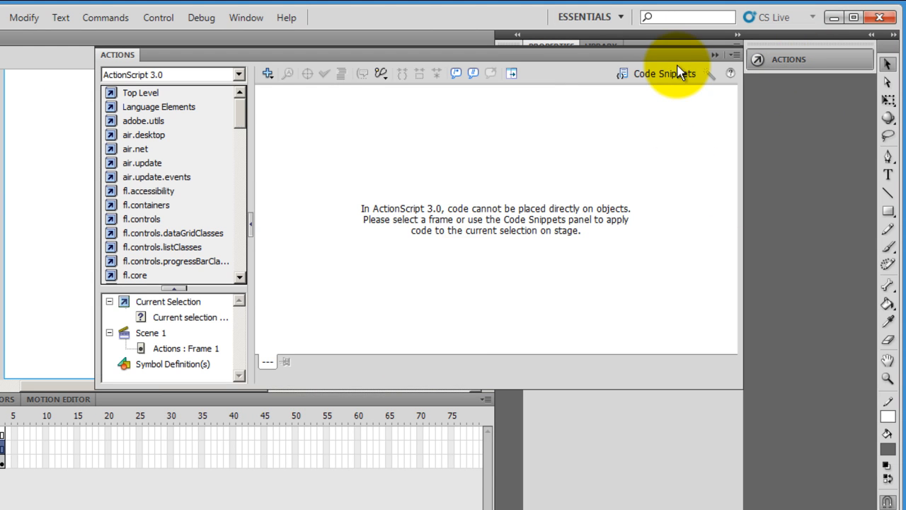
click(660, 74)
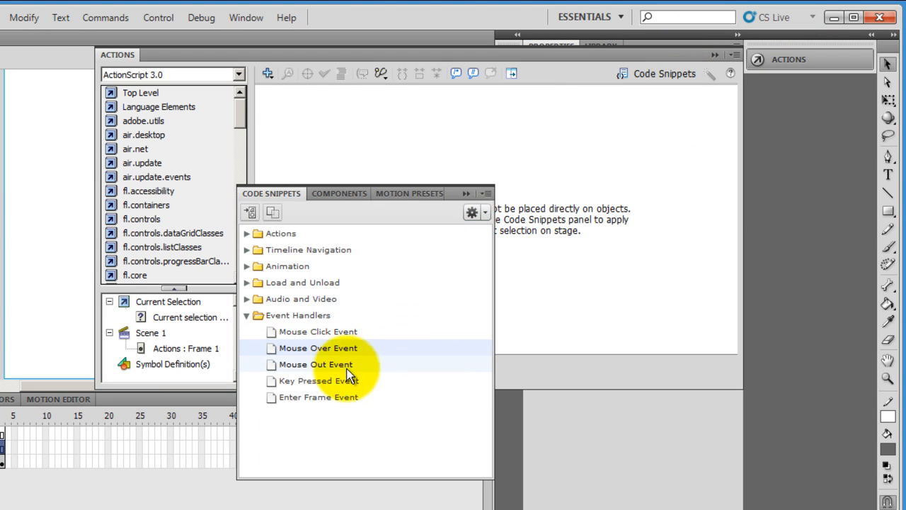
mouse_move(321, 368)
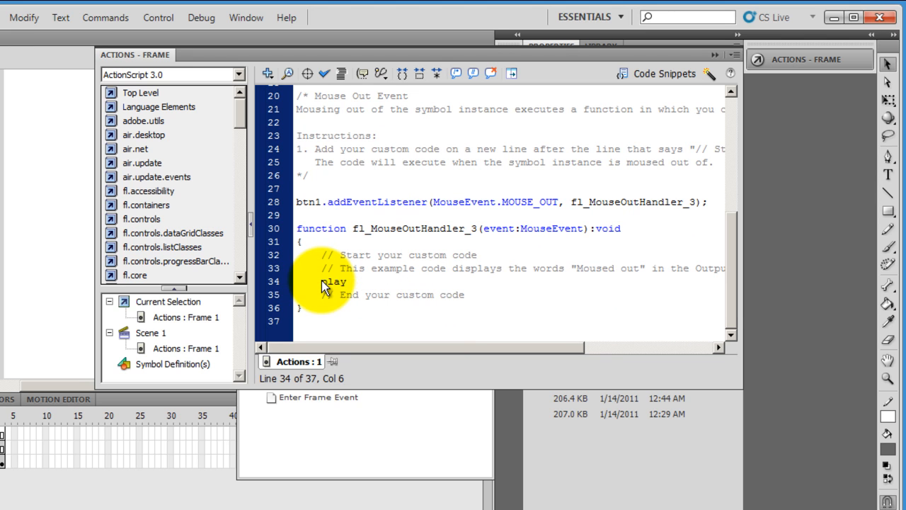
Finish the mouse-out handler's line 34 as play(); so the slideshow resumes
text(play() ;)
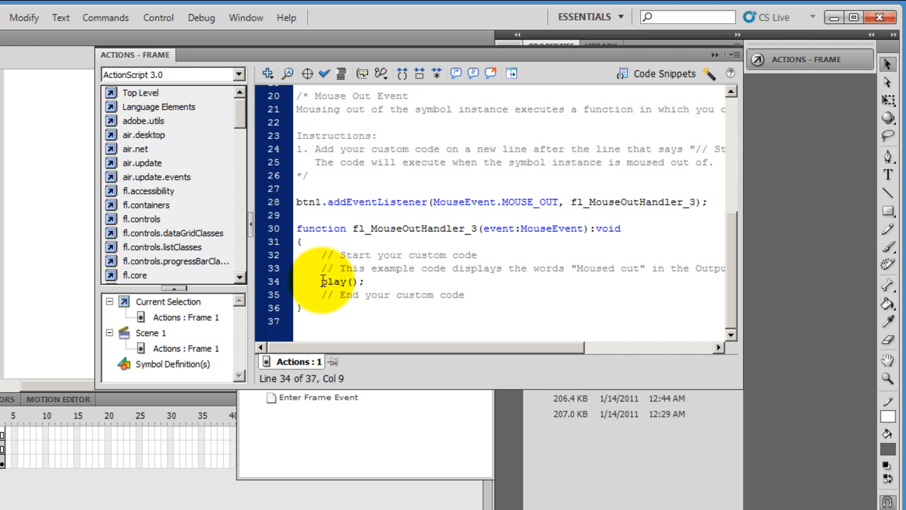
text(;)
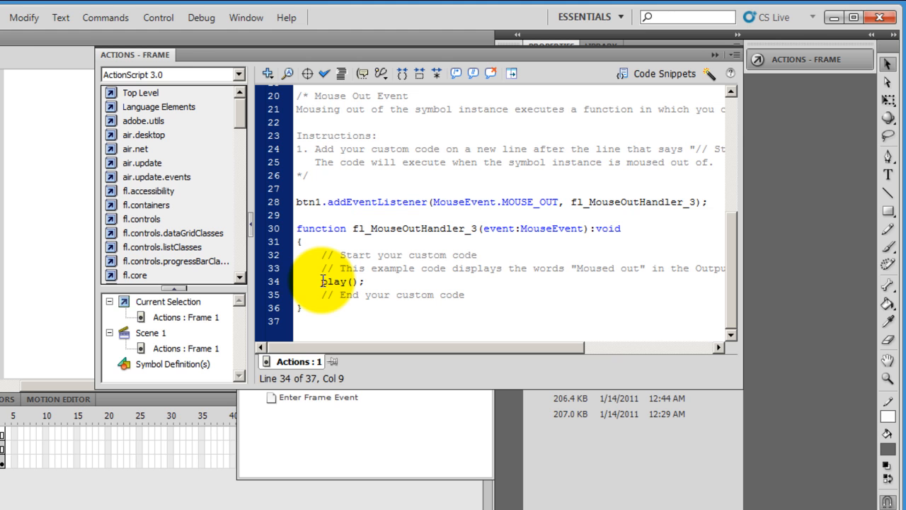
text(;)
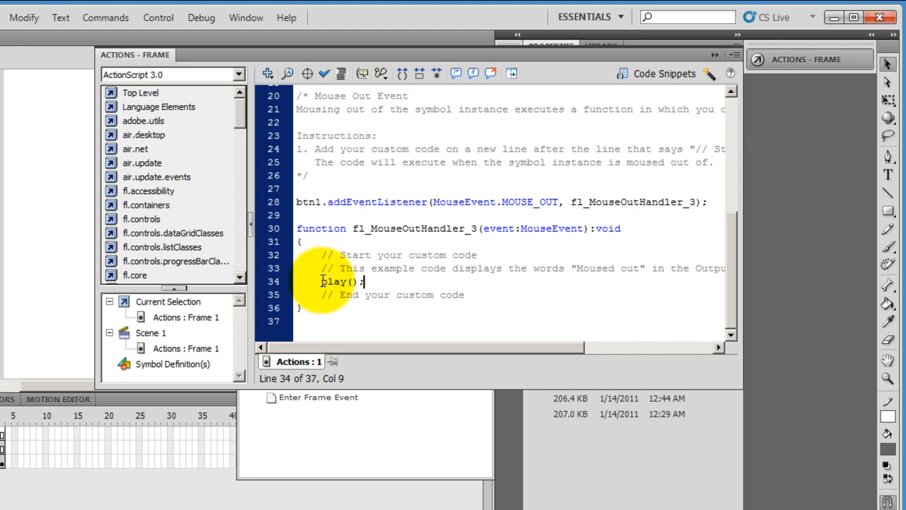